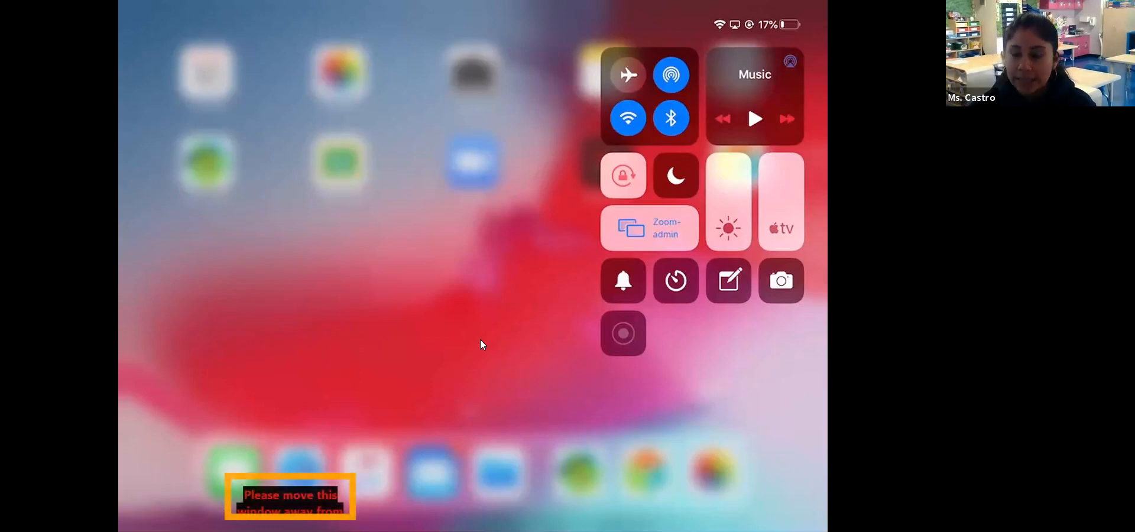
# - Close the Control Center overlay to uncover the iPad home screen
pyautogui.click(481, 344)
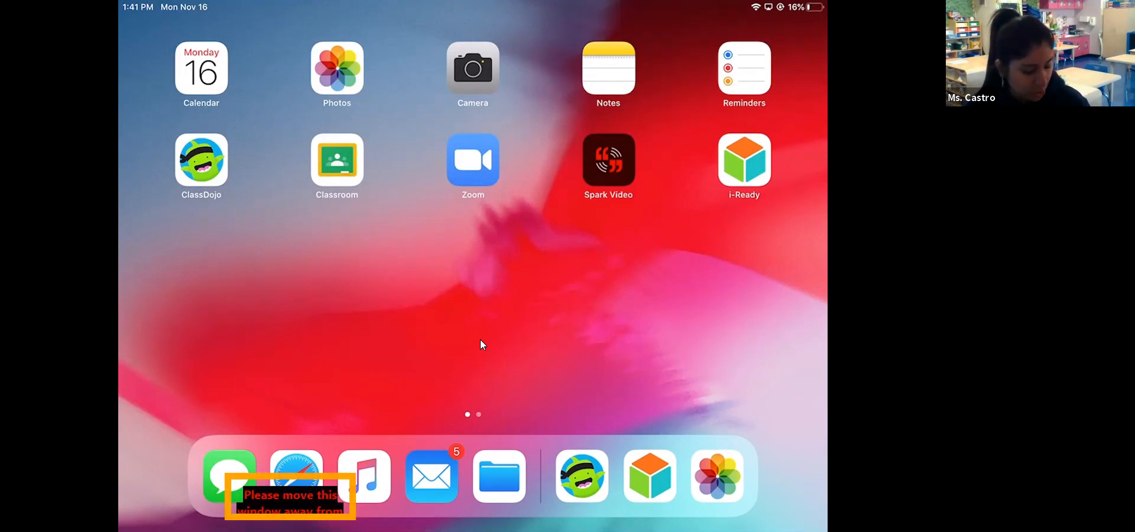
# - Launch the i-Ready app and choose K-1 Card Login to reach the class number prompt
pyautogui.click(744, 159)
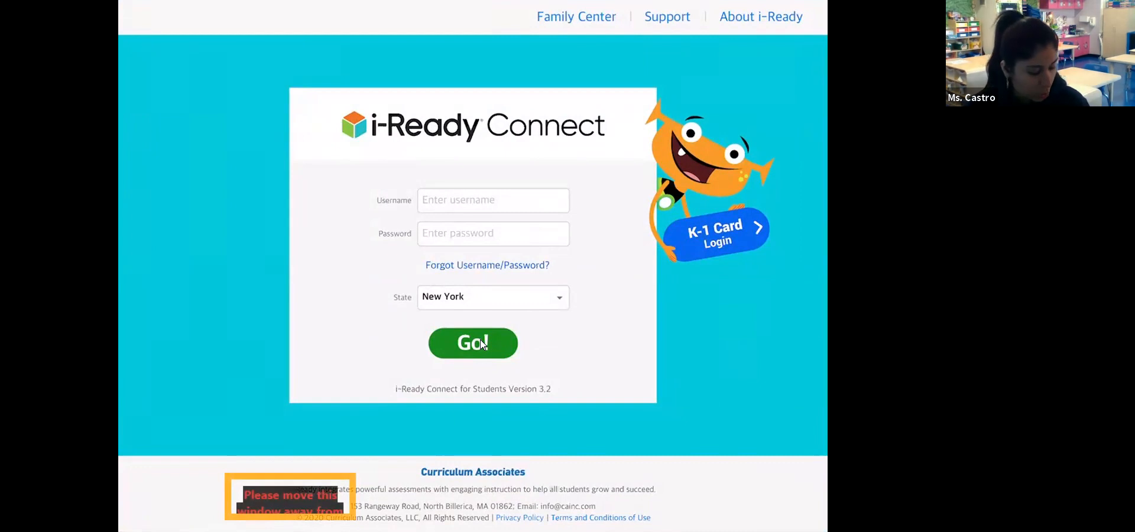
pyautogui.click(714, 233)
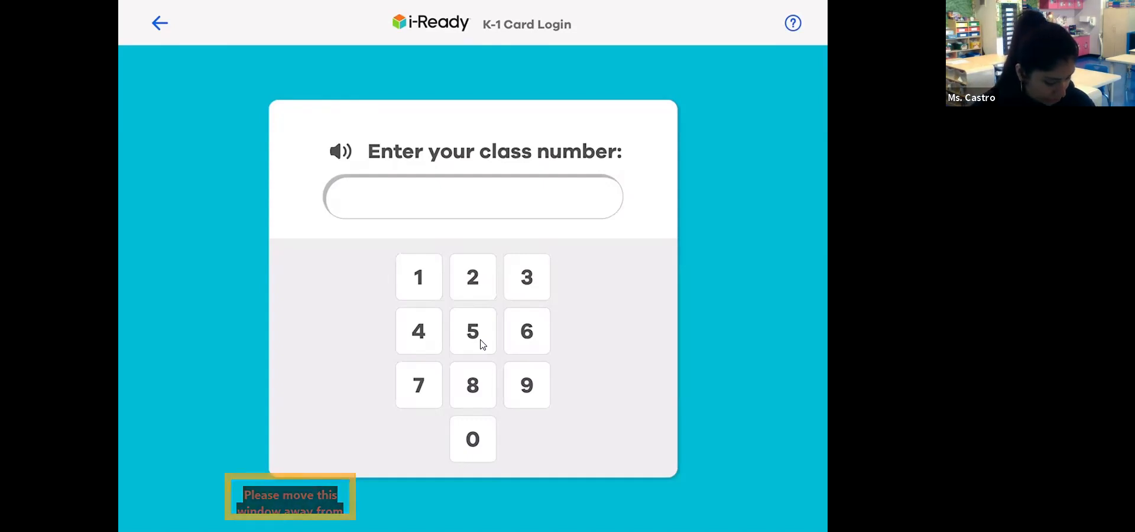
# - Enter class number 310708 on the keypad and bring up the Find your name list
pyautogui.click(417, 276)
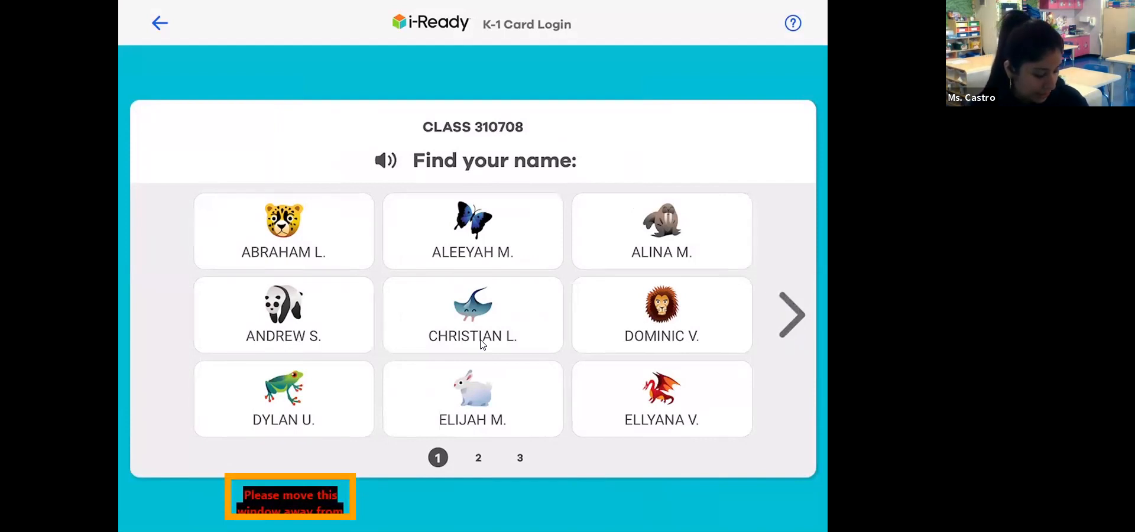
pyautogui.click(793, 315)
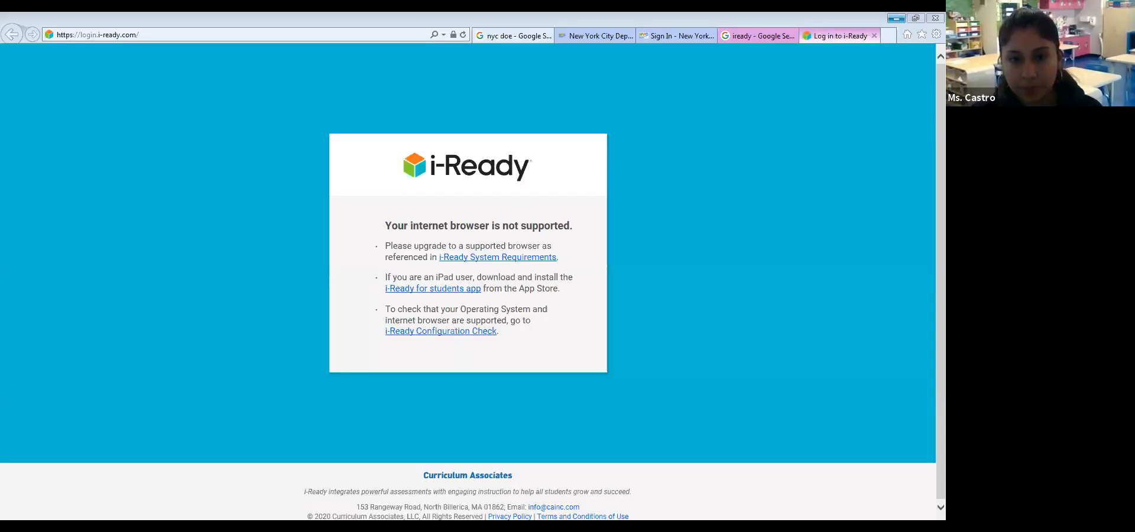
# - Go back to the nyc doe Google results and open the NYC Department of Education site
pyautogui.click(512, 36)
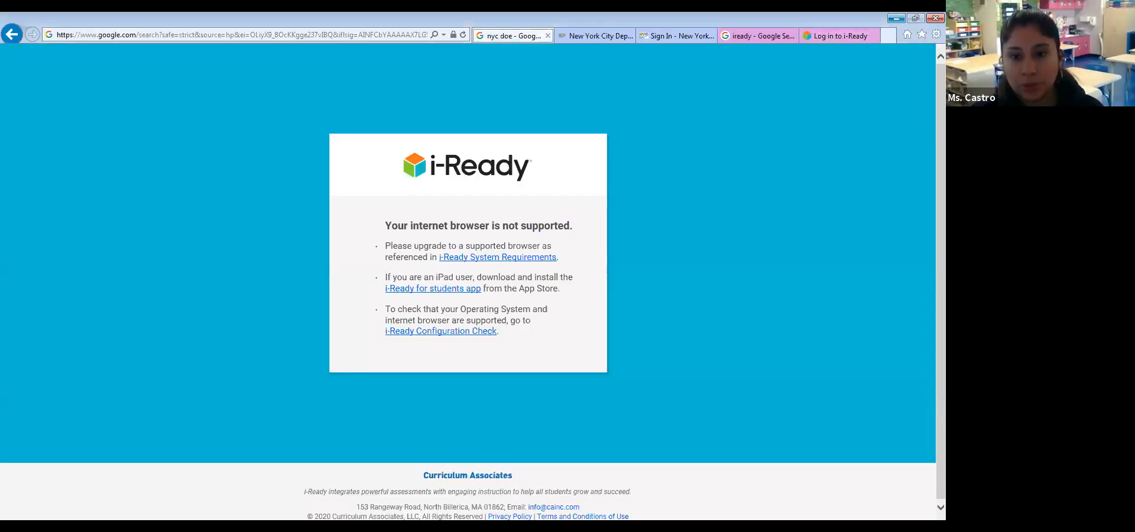
pyautogui.click(512, 36)
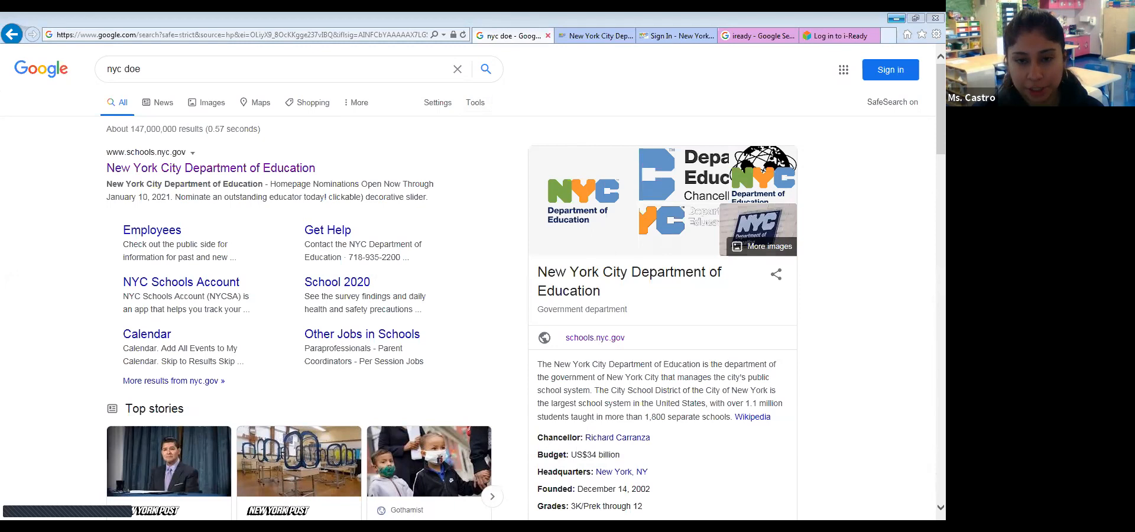
pyautogui.click(210, 166)
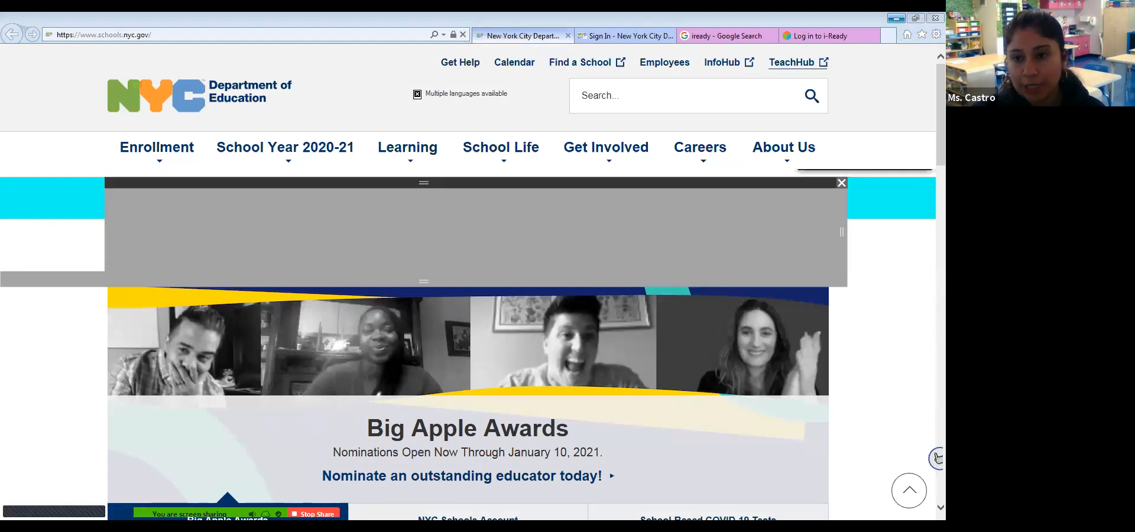
# - Follow the TeachHub link on schools.nyc.gov to the DOE Sign In page
pyautogui.click(841, 182)
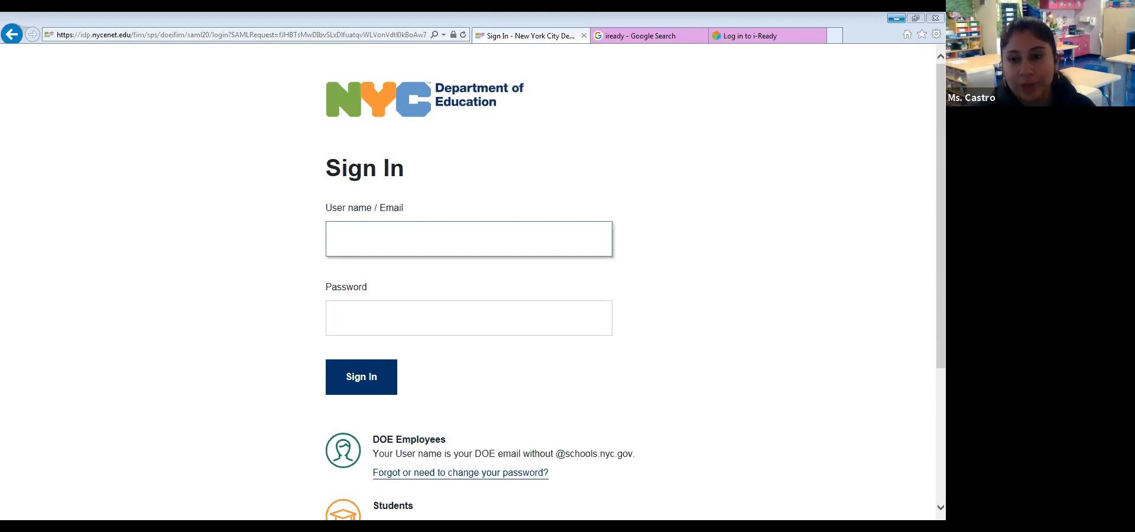
pyautogui.moveTo(583, 36)
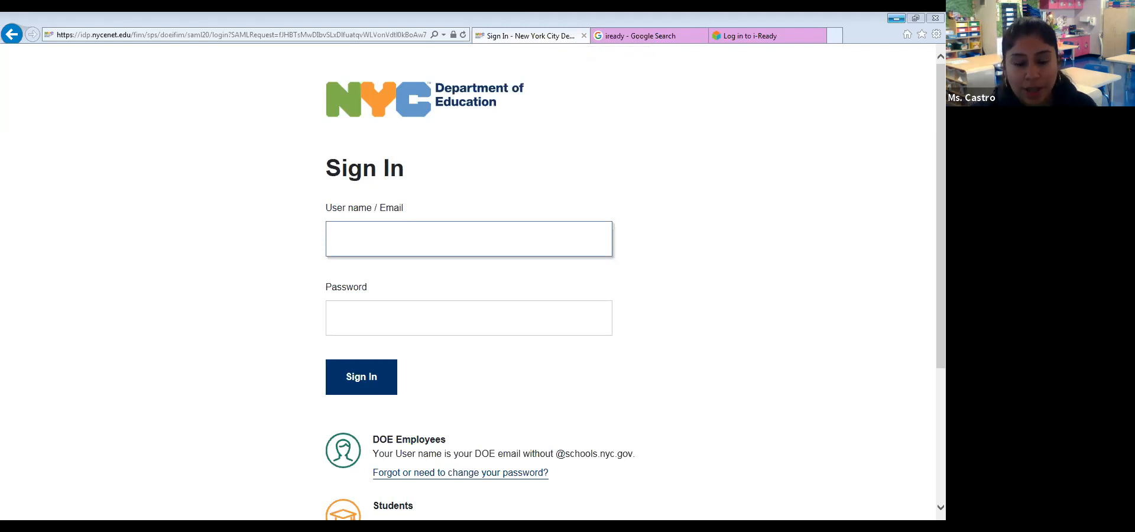
pyautogui.moveTo(584, 34)
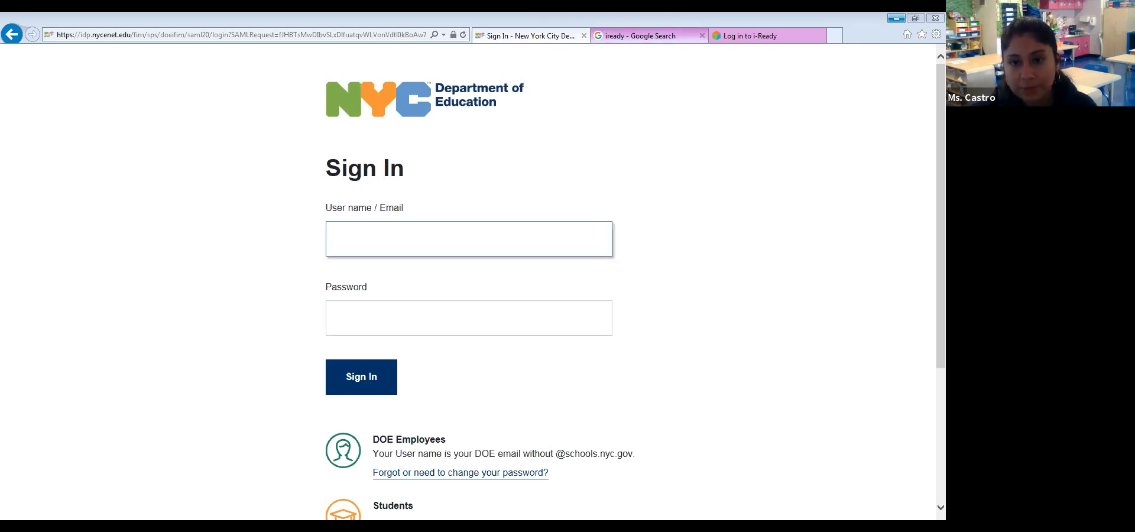
# - Switch to the iready Google results and open the Log in to i-Ready page
pyautogui.click(648, 36)
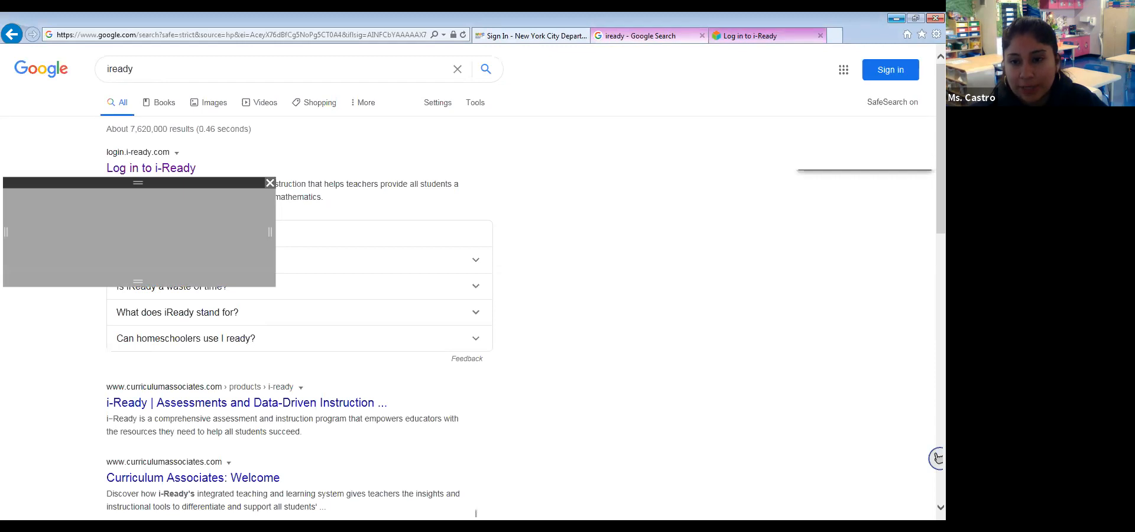
pyautogui.click(150, 167)
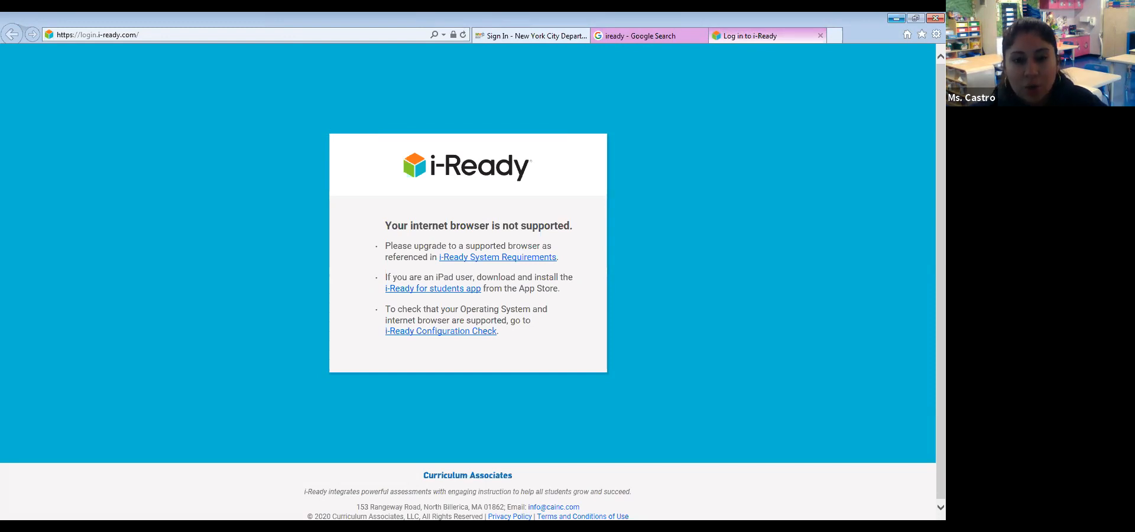
pyautogui.click(530, 36)
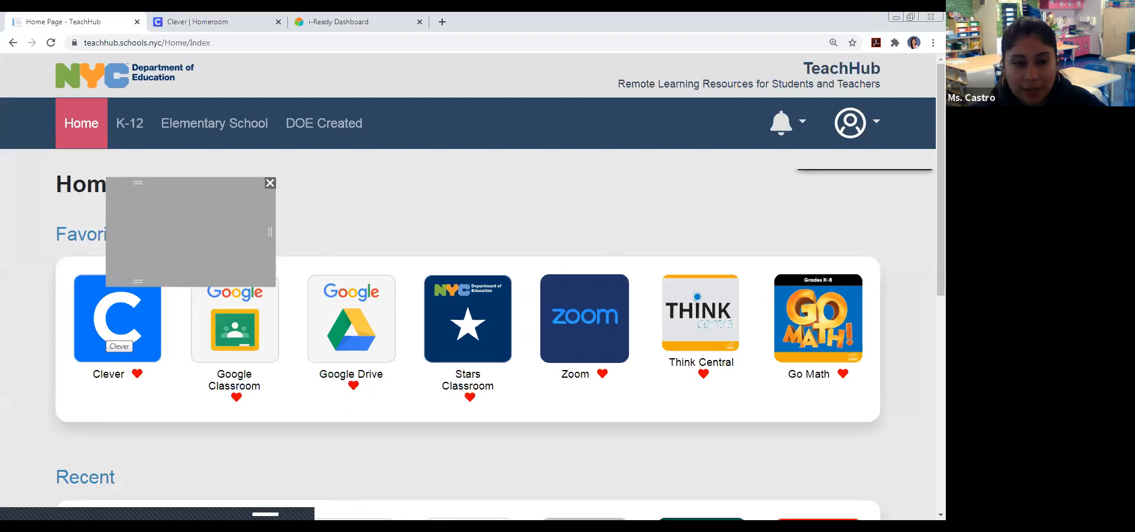
pyautogui.click(269, 182)
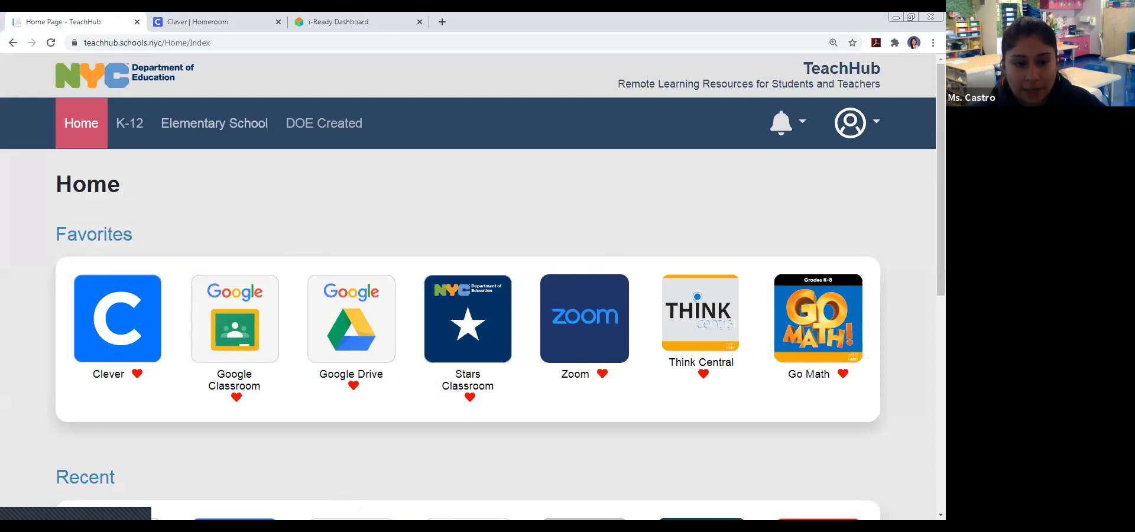
pyautogui.click(214, 123)
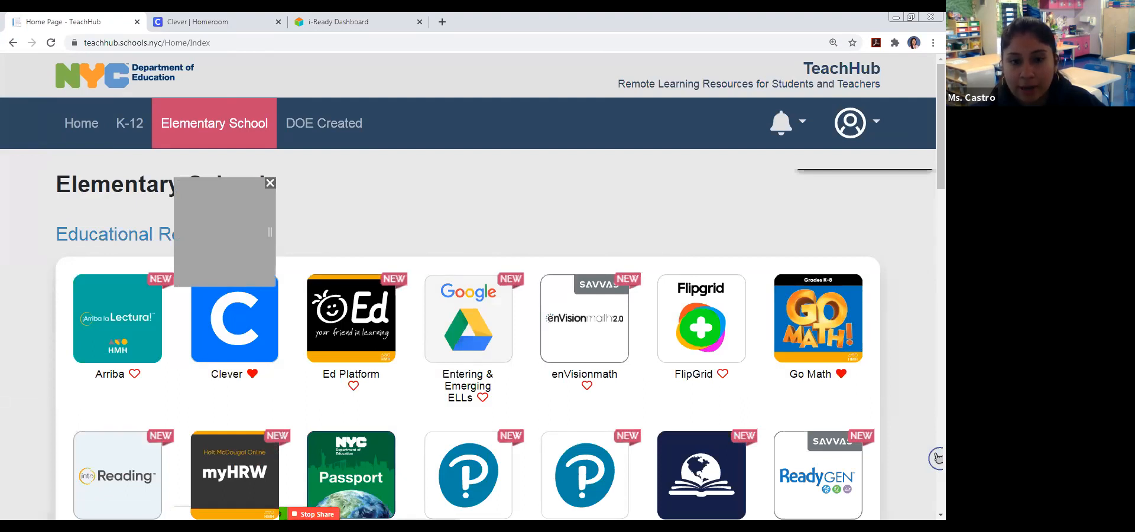
pyautogui.click(81, 123)
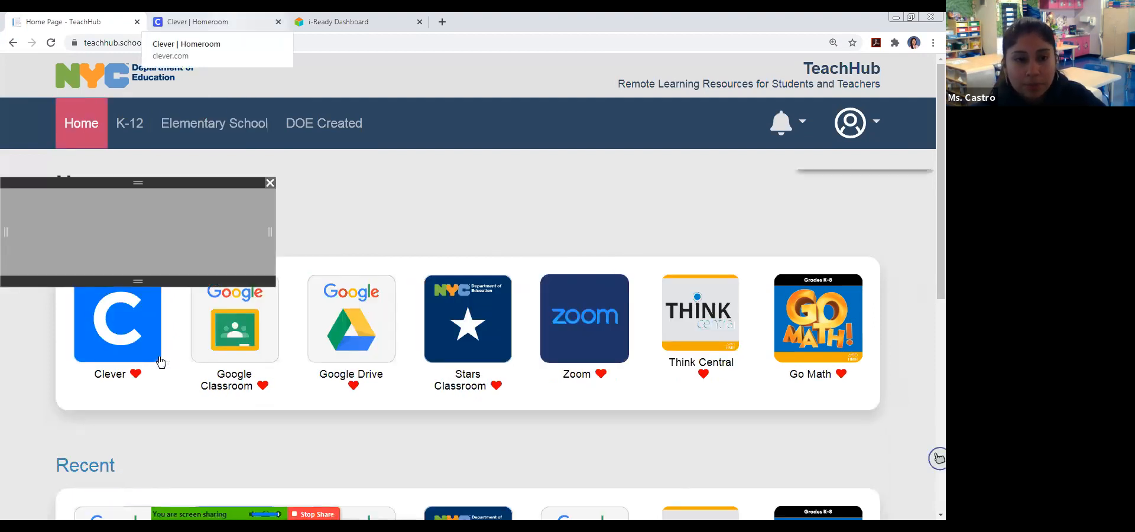
# - Bring up Clever Homeroom and launch i-Ready from Favorites to the teacher Reading dashboard
pyautogui.click(214, 21)
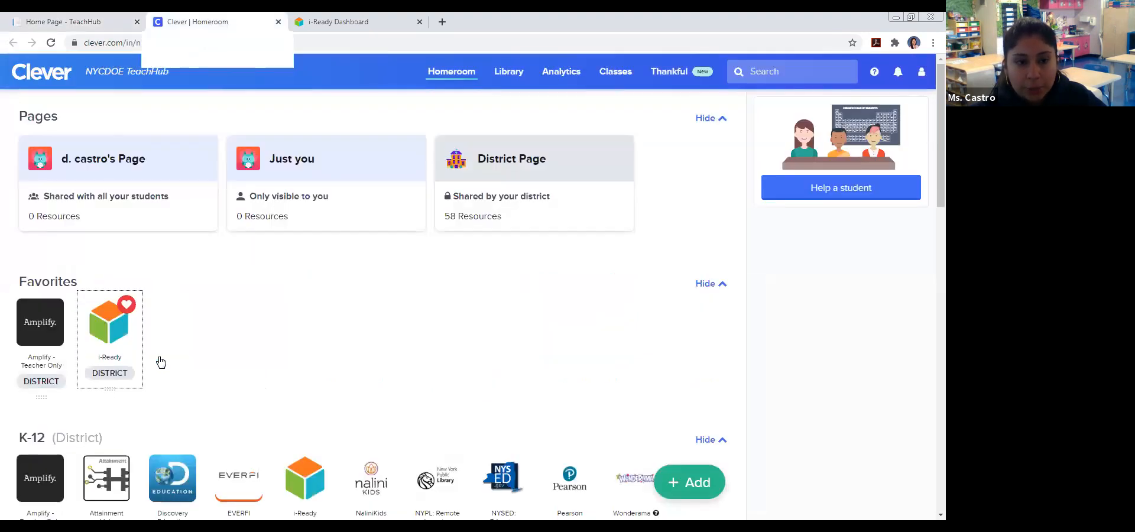
pyautogui.scroll(-3)
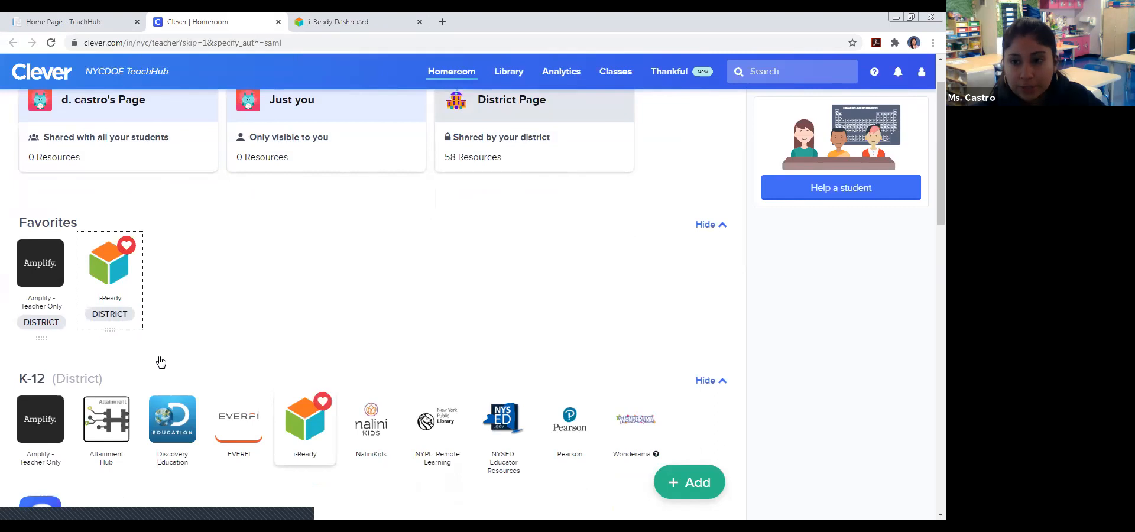
pyautogui.moveTo(304, 419)
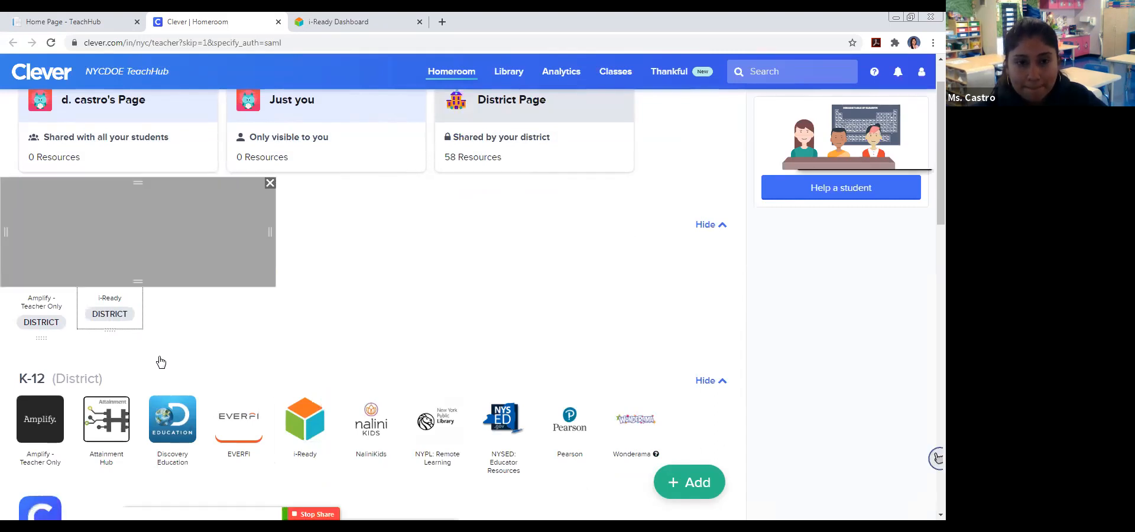
pyautogui.click(270, 182)
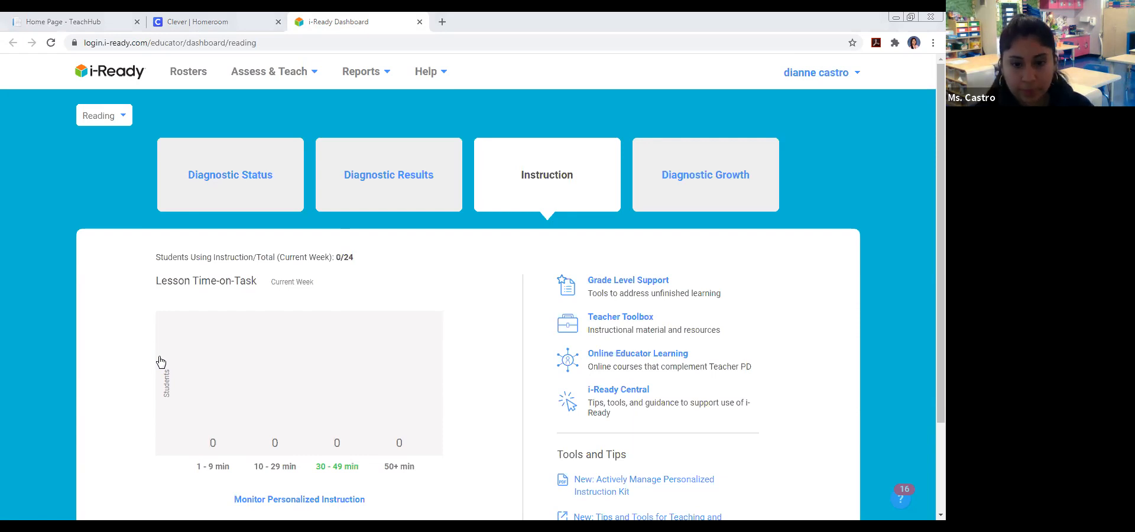
# - Switch from the i-Ready teacher dashboard to the student's TeachHub Home window
pyautogui.click(348, 21)
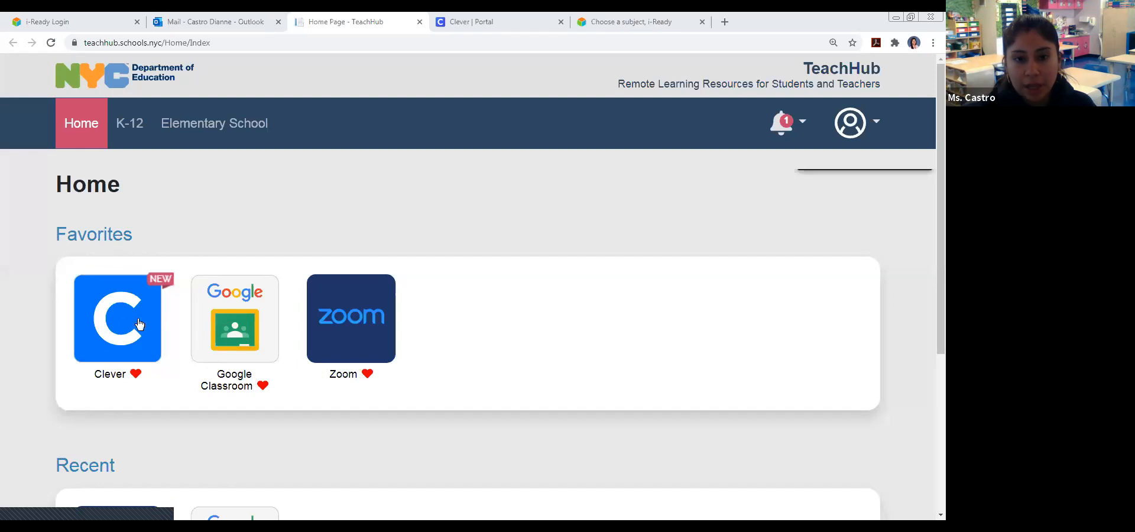
# - Enter the student's Clever portal from TeachHub and launch i-Ready to its subject choice
pyautogui.click(117, 319)
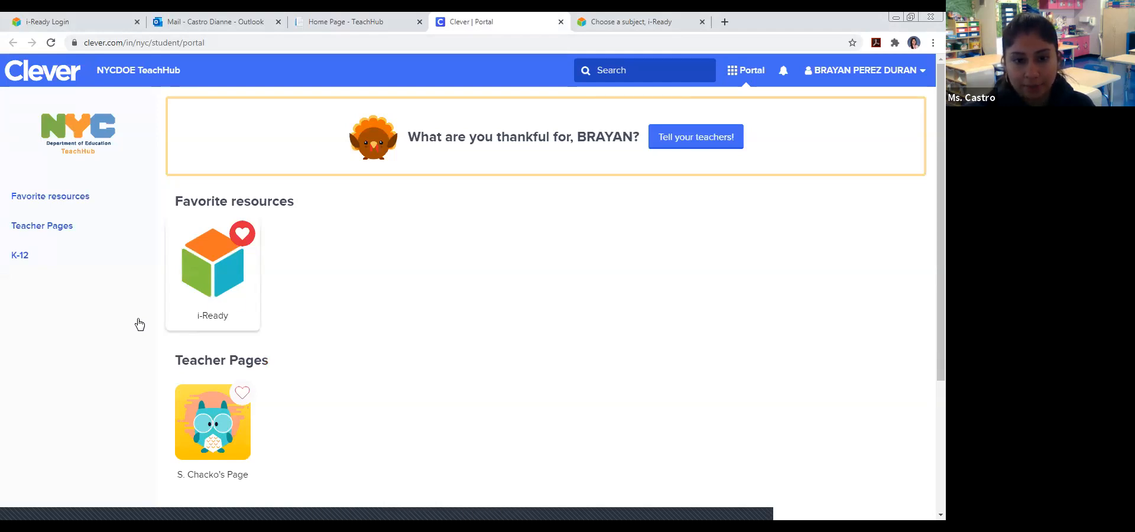
pyautogui.click(211, 264)
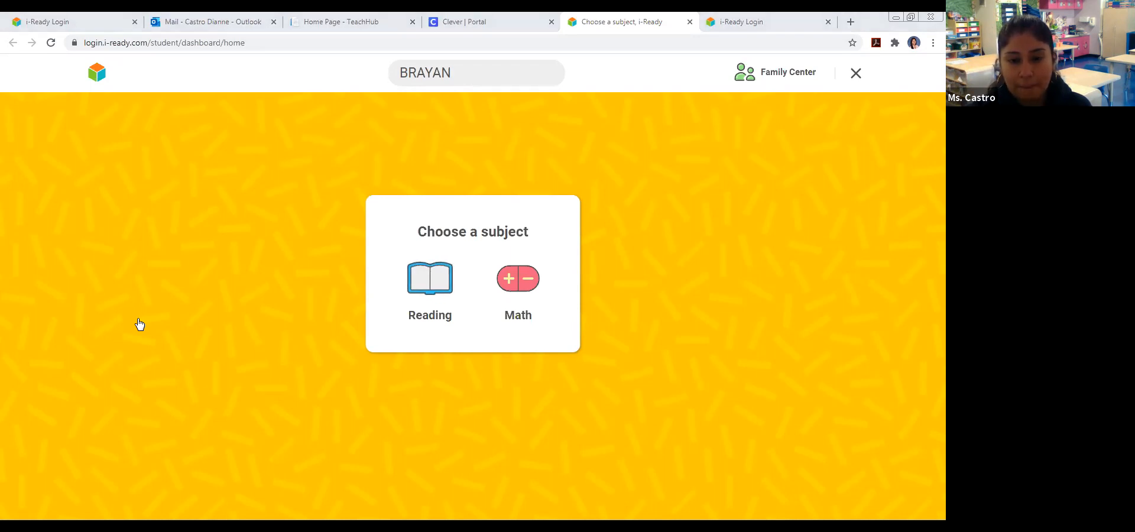
# - Choose Reading as the subject and play the i-Ready for Families intro video
pyautogui.click(429, 290)
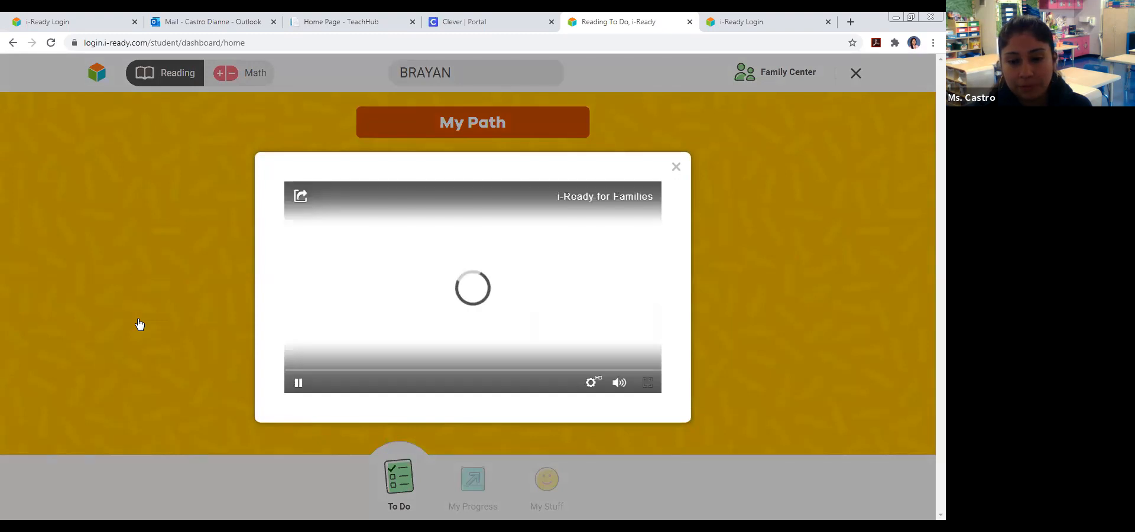
pyautogui.click(645, 382)
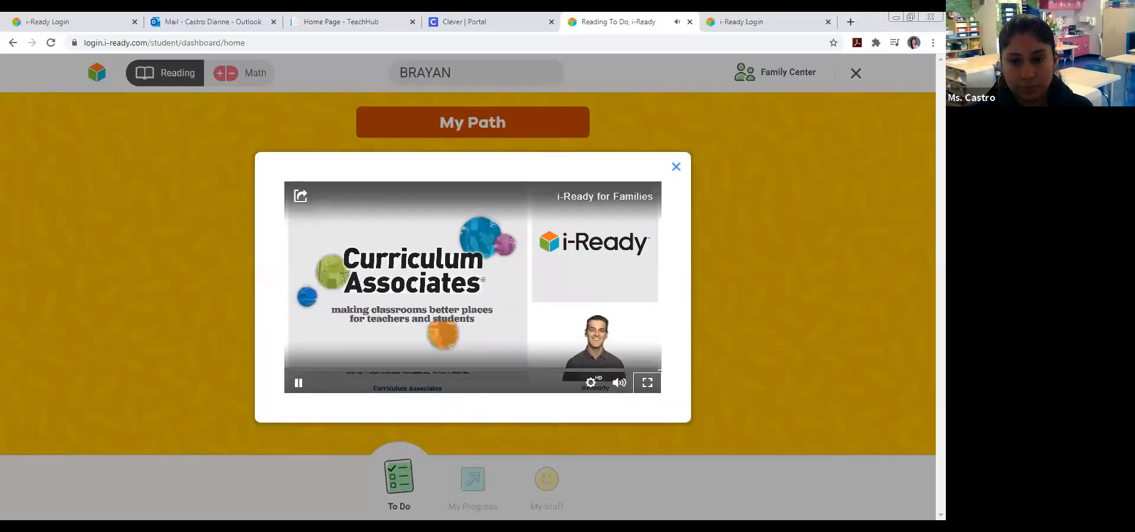
# - Dismiss the family intro video and start the Reading Diagnostic from the To Do page
pyautogui.click(675, 166)
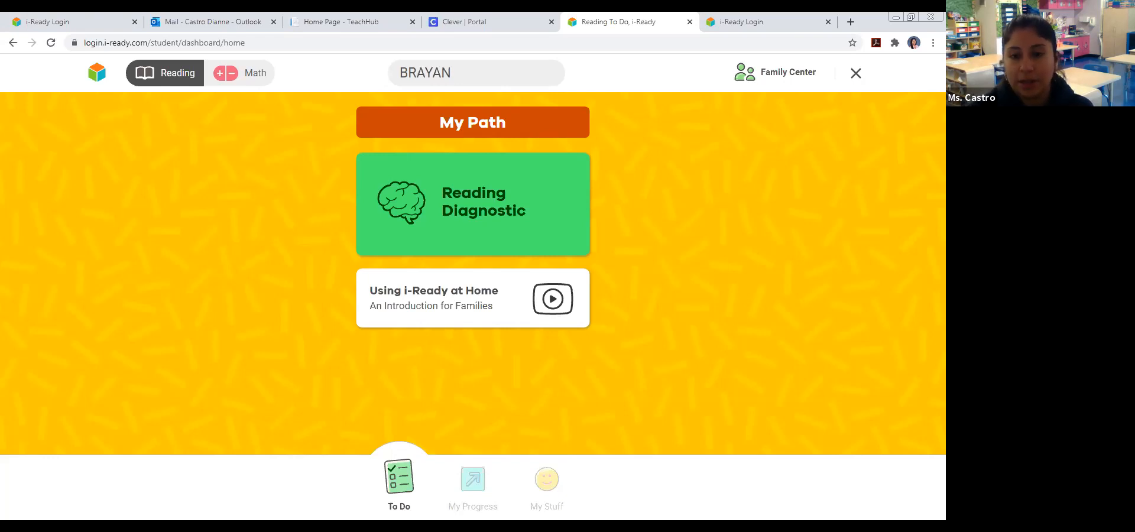
pyautogui.click(472, 204)
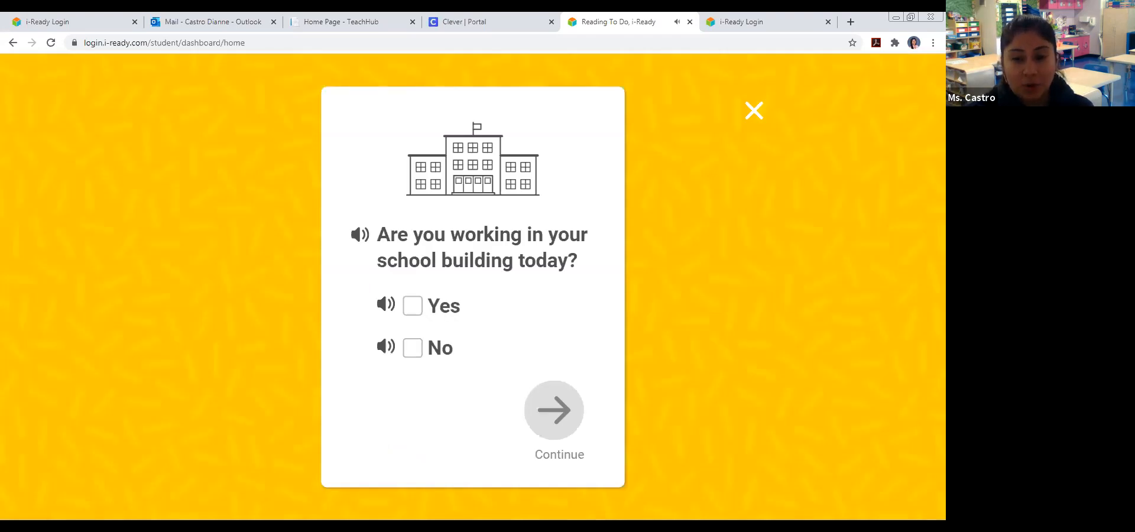
# - Answer No to working in the school building and continue into the diagnostic
pyautogui.click(411, 347)
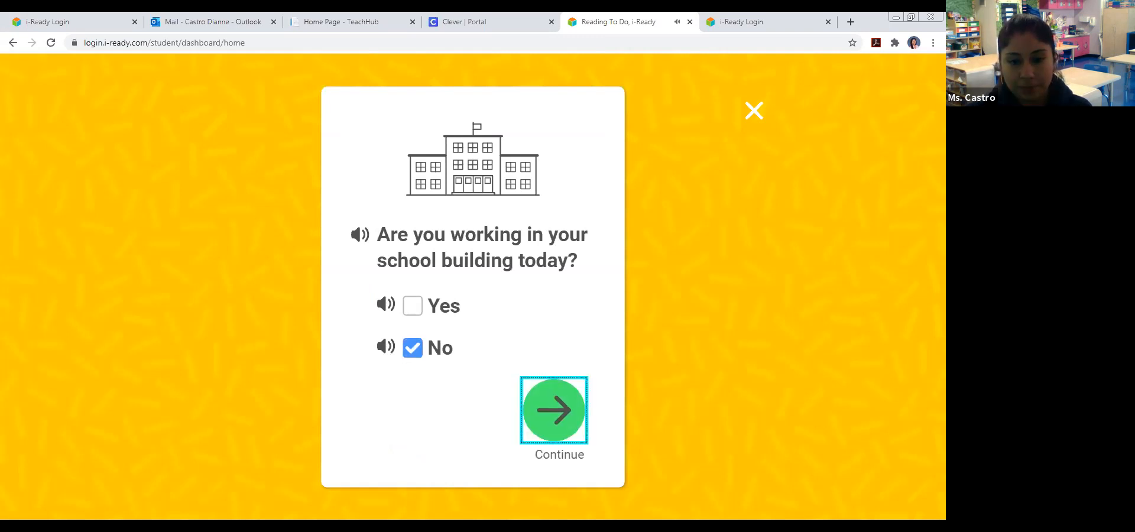
pyautogui.click(553, 410)
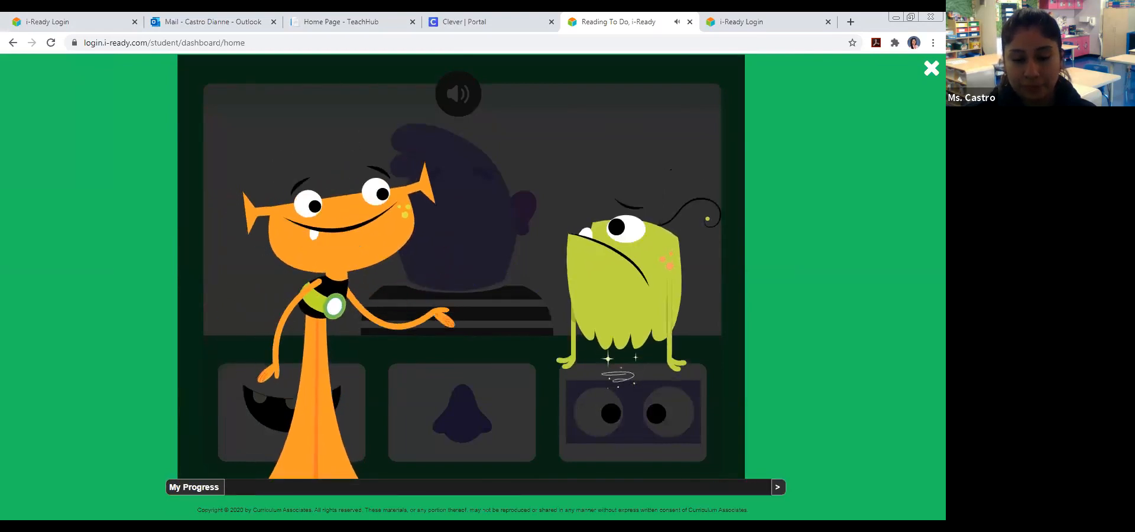
# - Continue past the tutorial animation and give the purple face its eyes
pyautogui.click(777, 486)
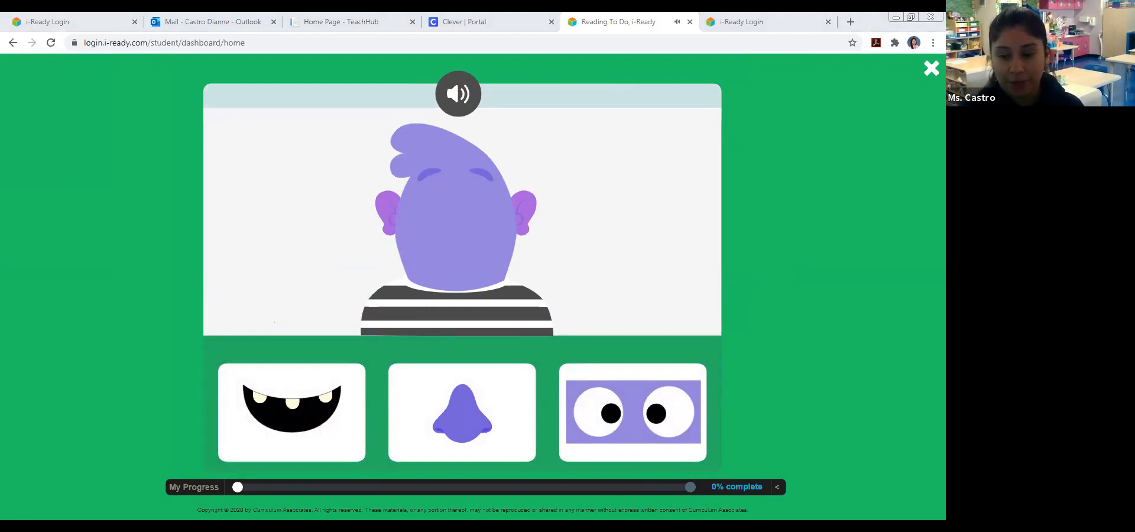
pyautogui.moveTo(633, 407)
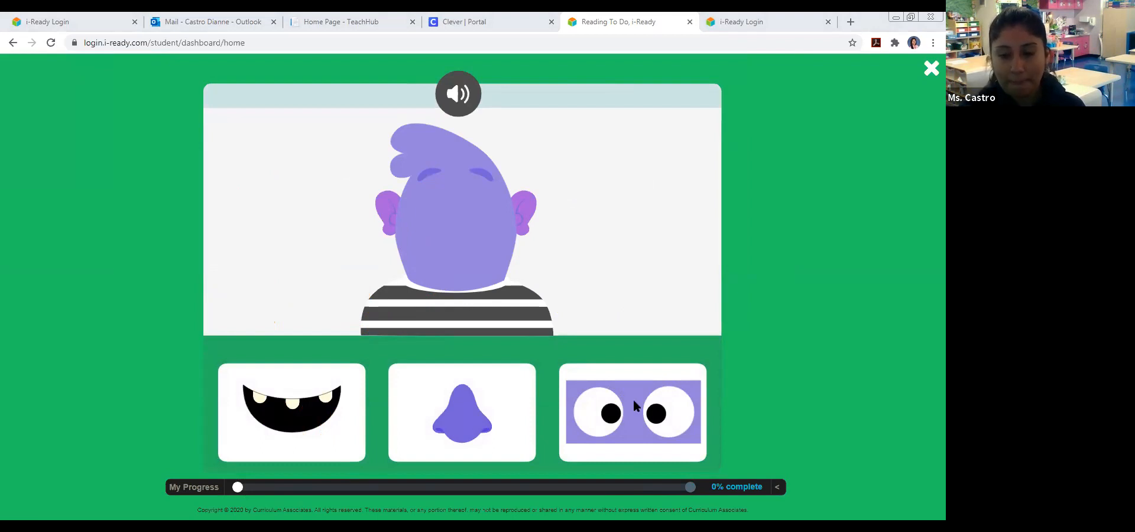
pyautogui.click(631, 411)
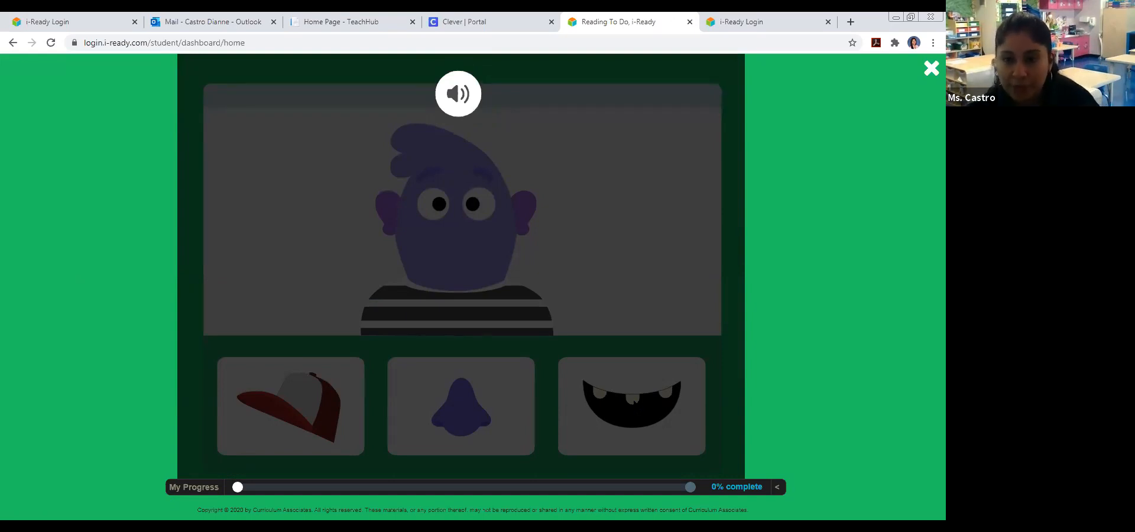
# - Choose the nose from the hat, nose and mouth choices to finish the purple face
pyautogui.click(457, 95)
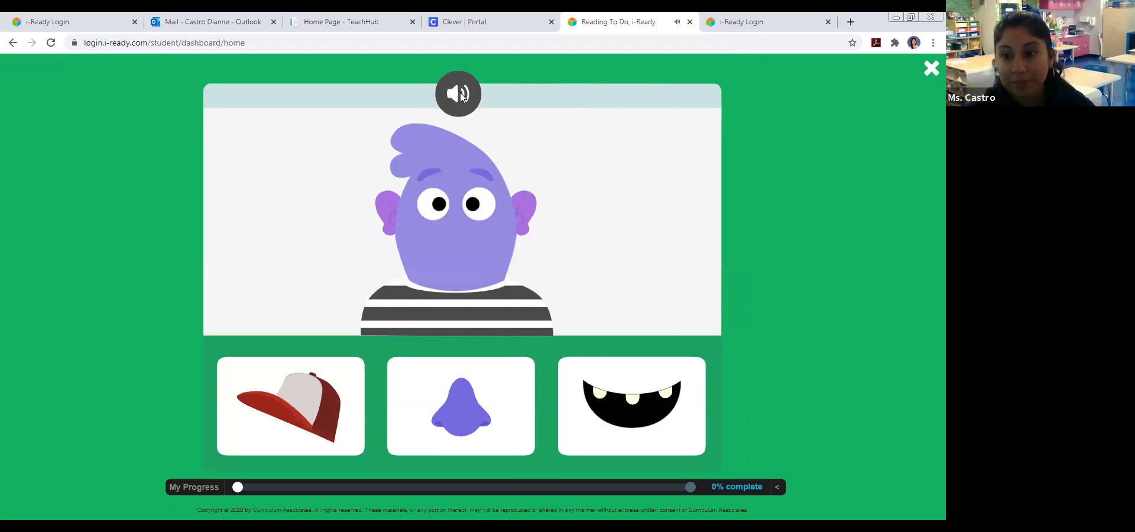
pyautogui.click(460, 405)
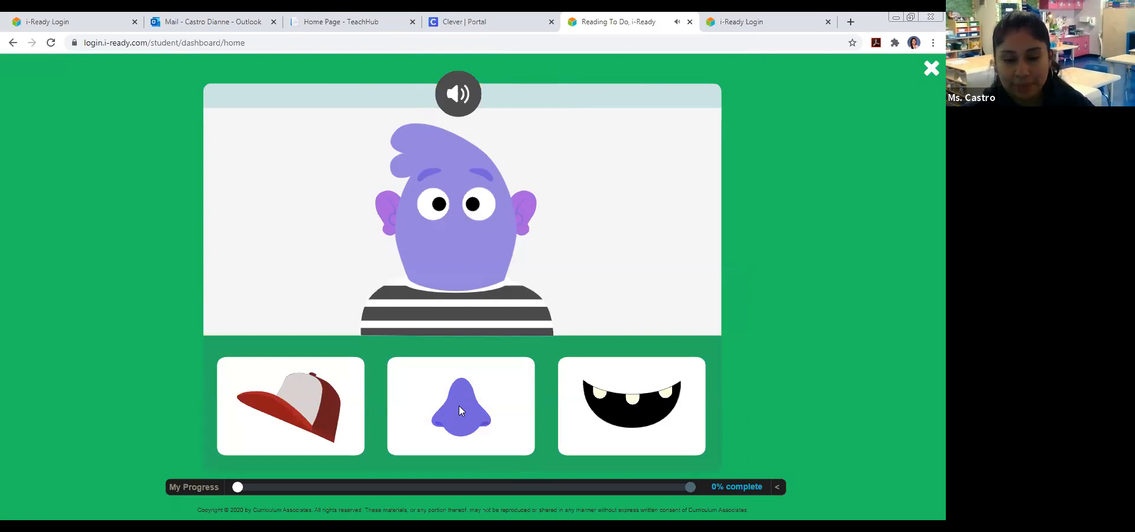
pyautogui.click(290, 405)
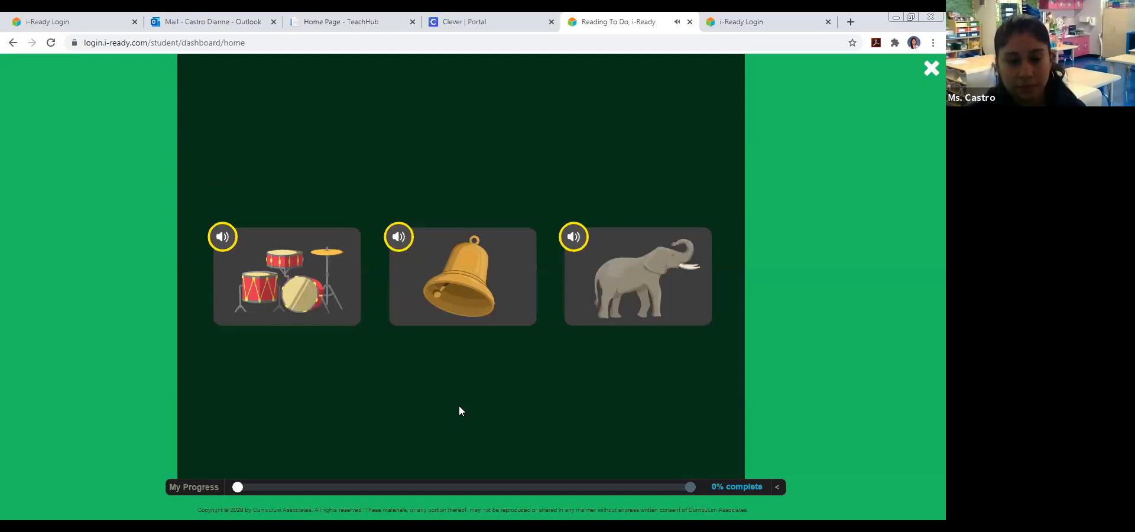
# - Listen to the picture words, then choose and confirm the elephant as the answer
pyautogui.click(223, 236)
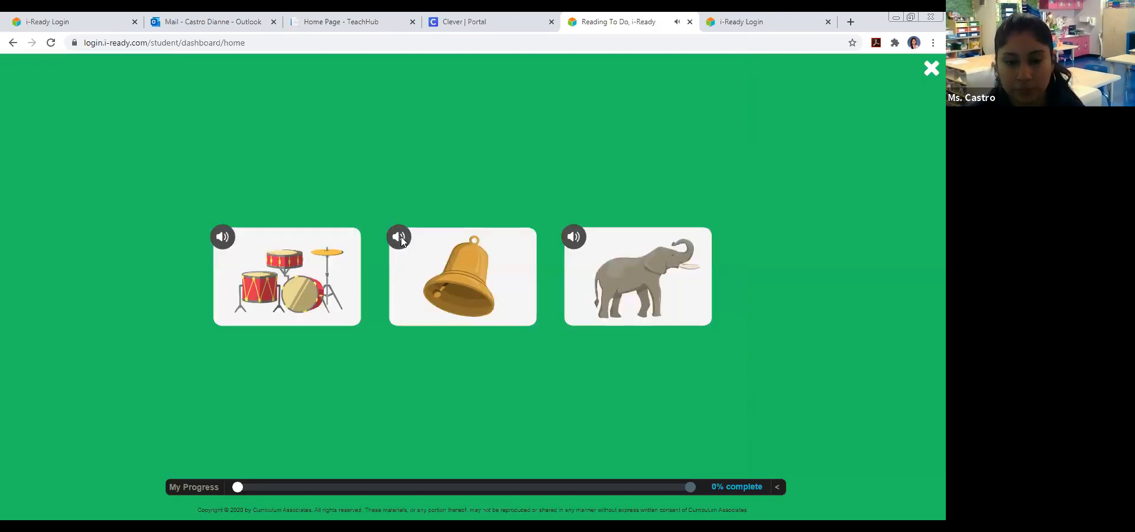
pyautogui.click(636, 276)
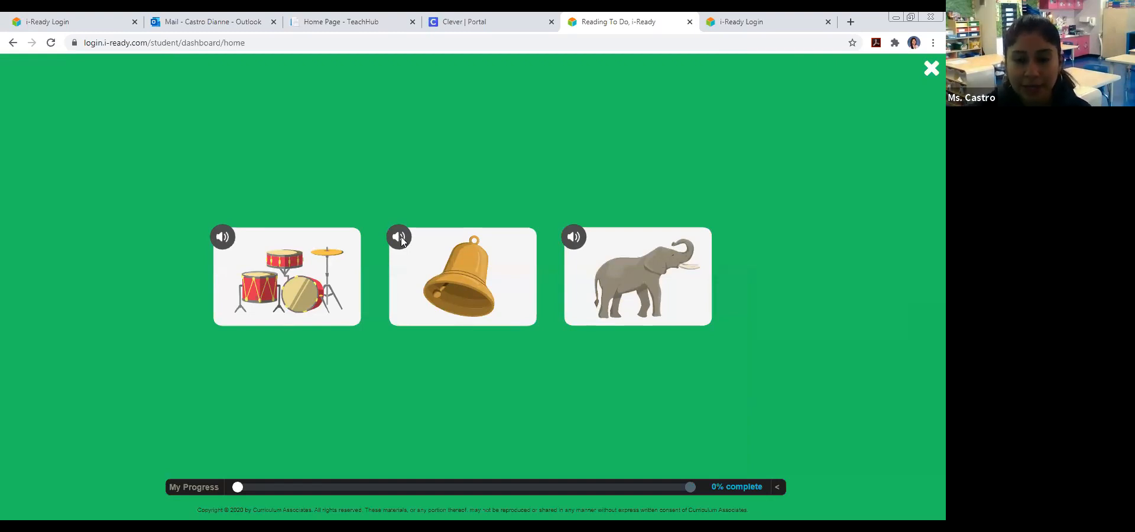
pyautogui.click(636, 277)
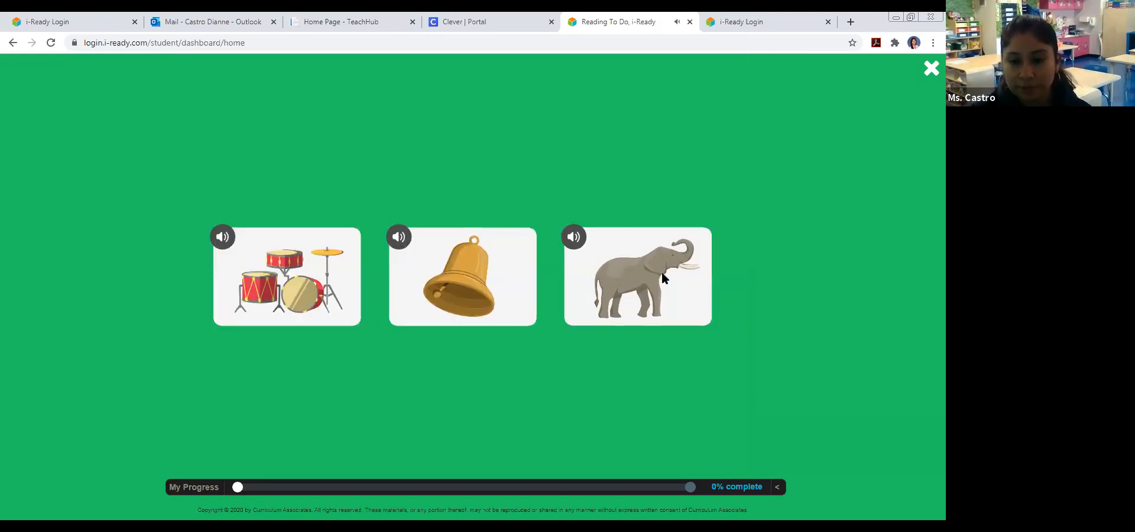
pyautogui.click(637, 275)
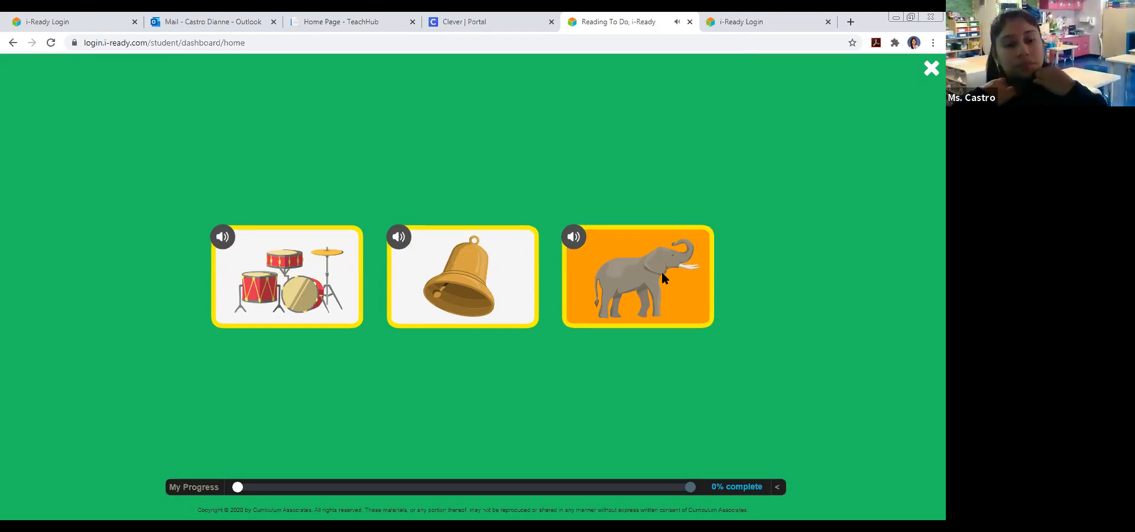
pyautogui.click(636, 276)
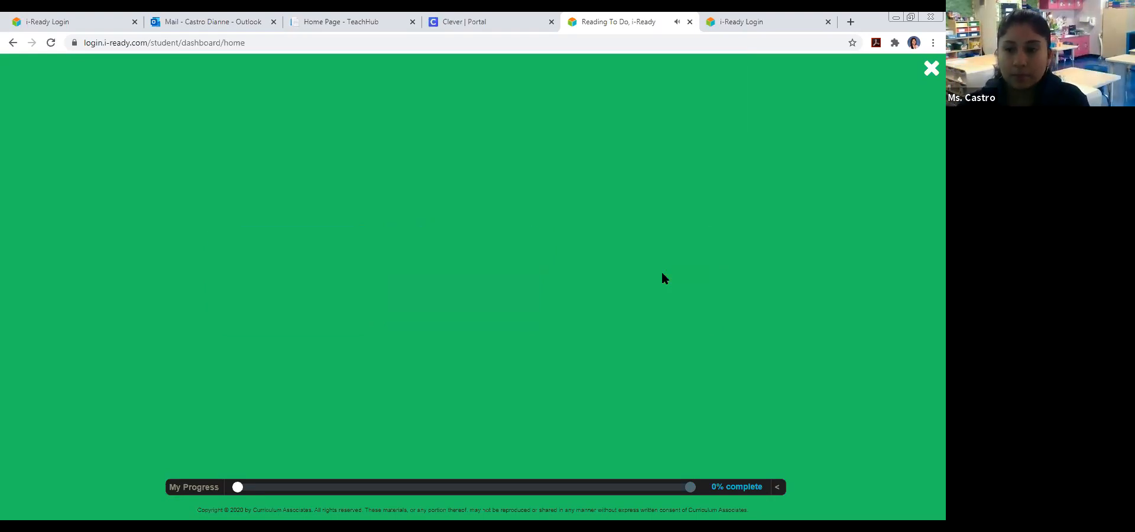